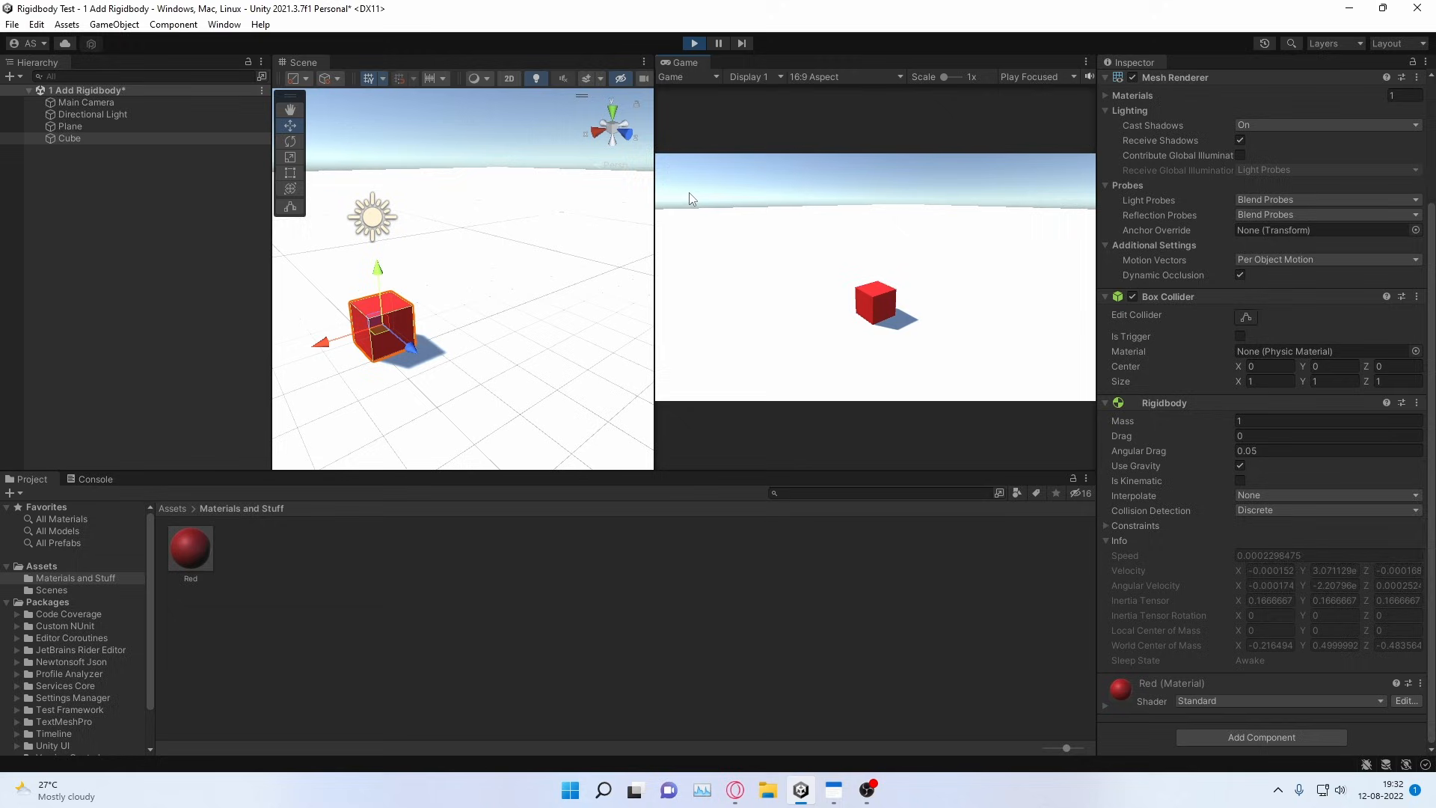
- Stop Play mode and select the cube with the AddForceOnInput script to inspect its Rigidbody
click(718, 44)
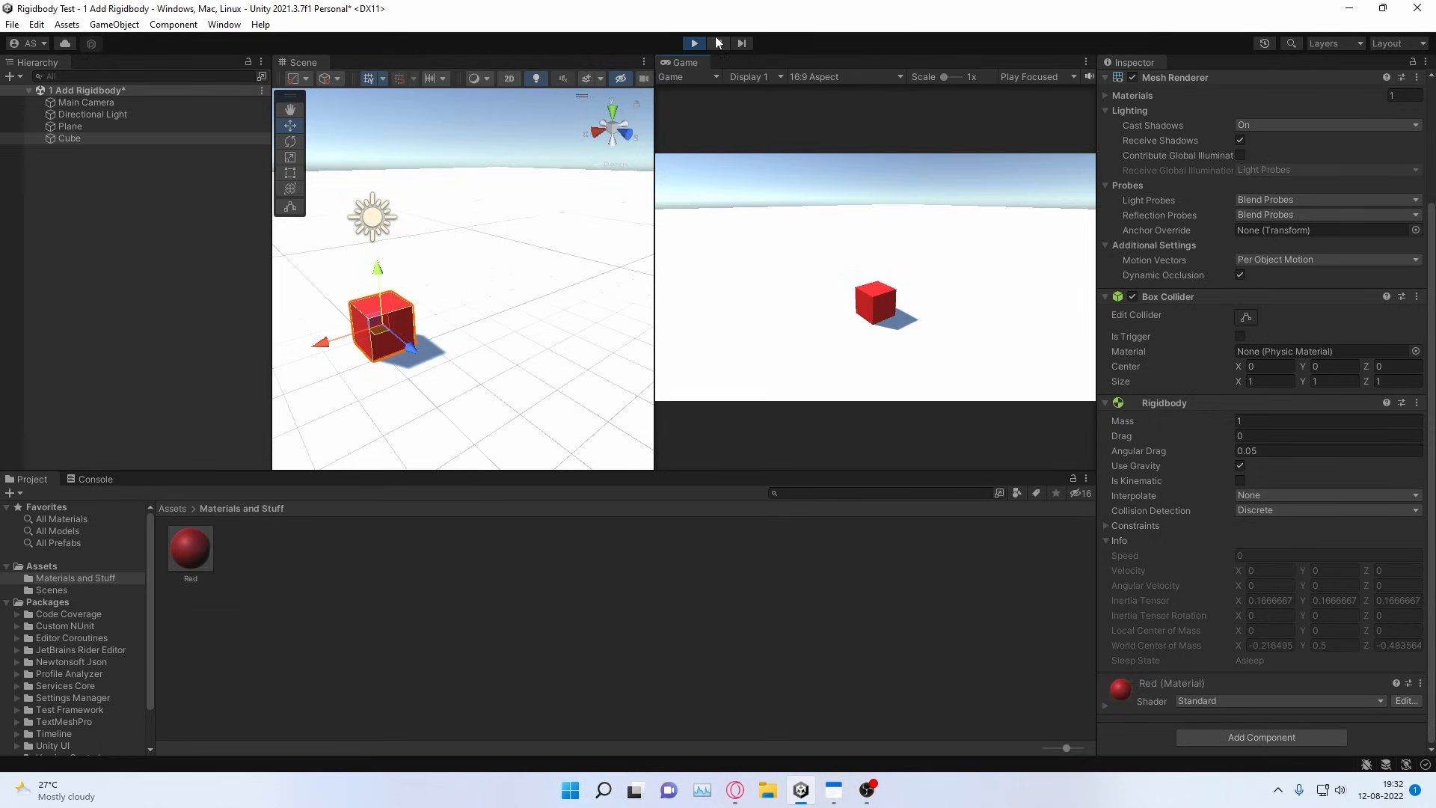
click(692, 44)
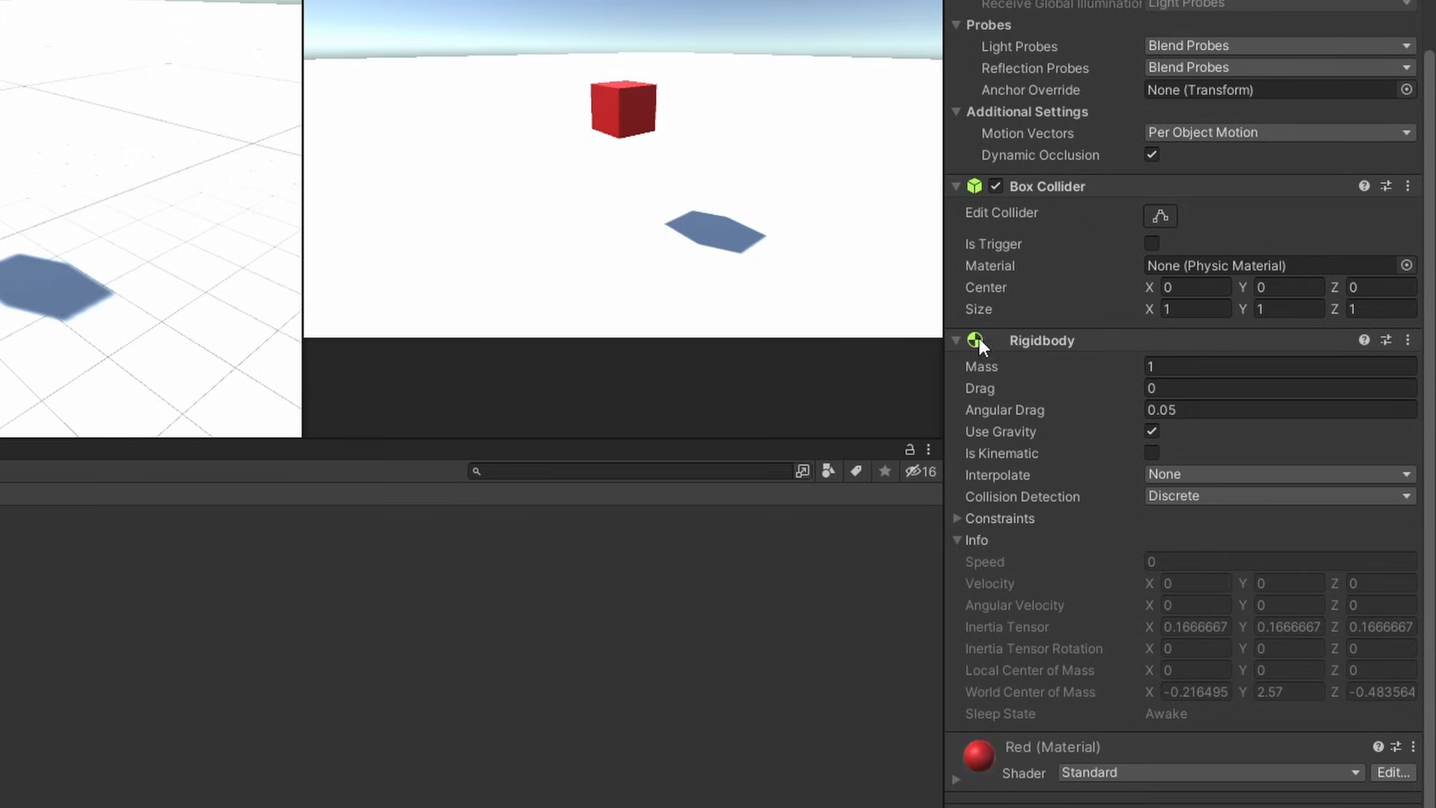
click(995, 186)
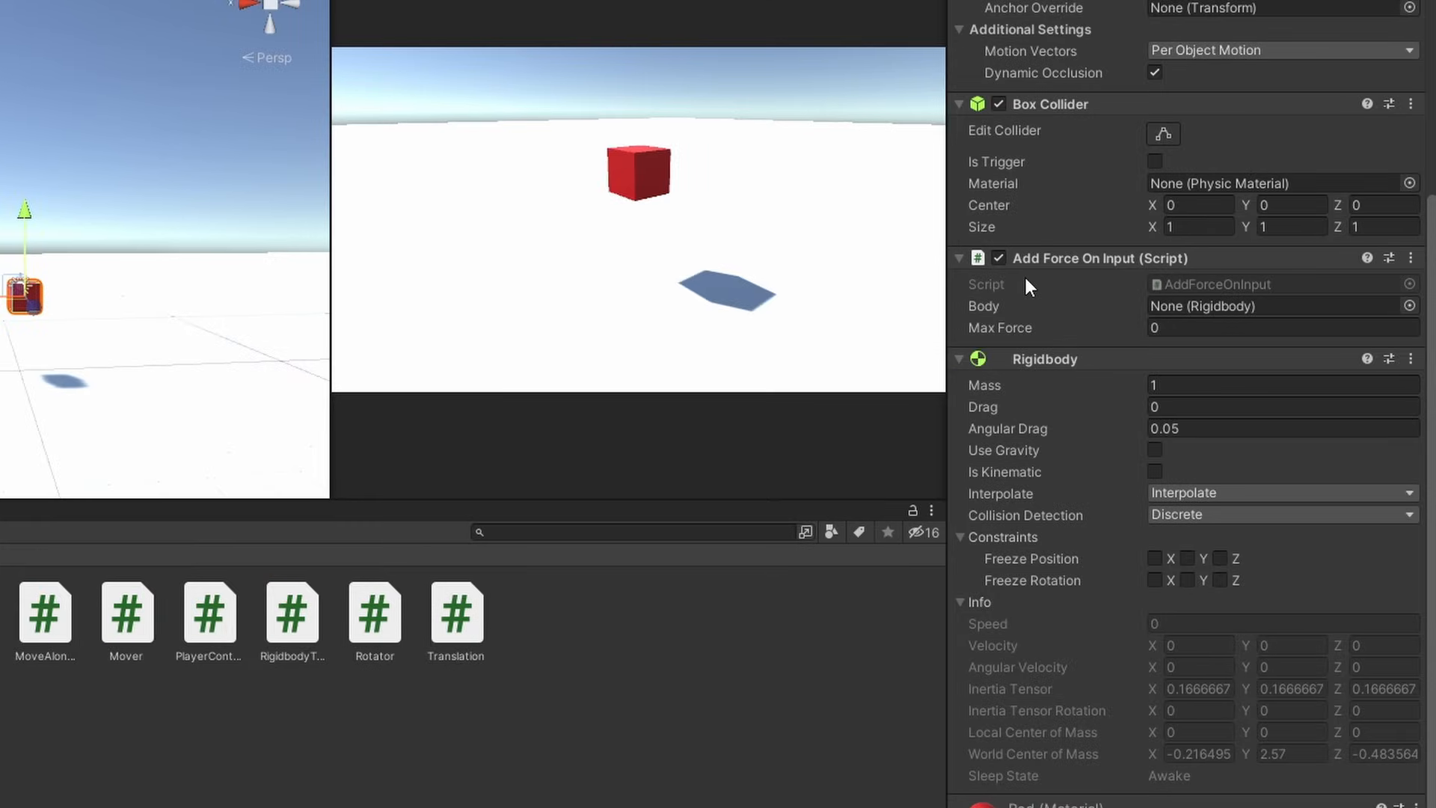
click(998, 259)
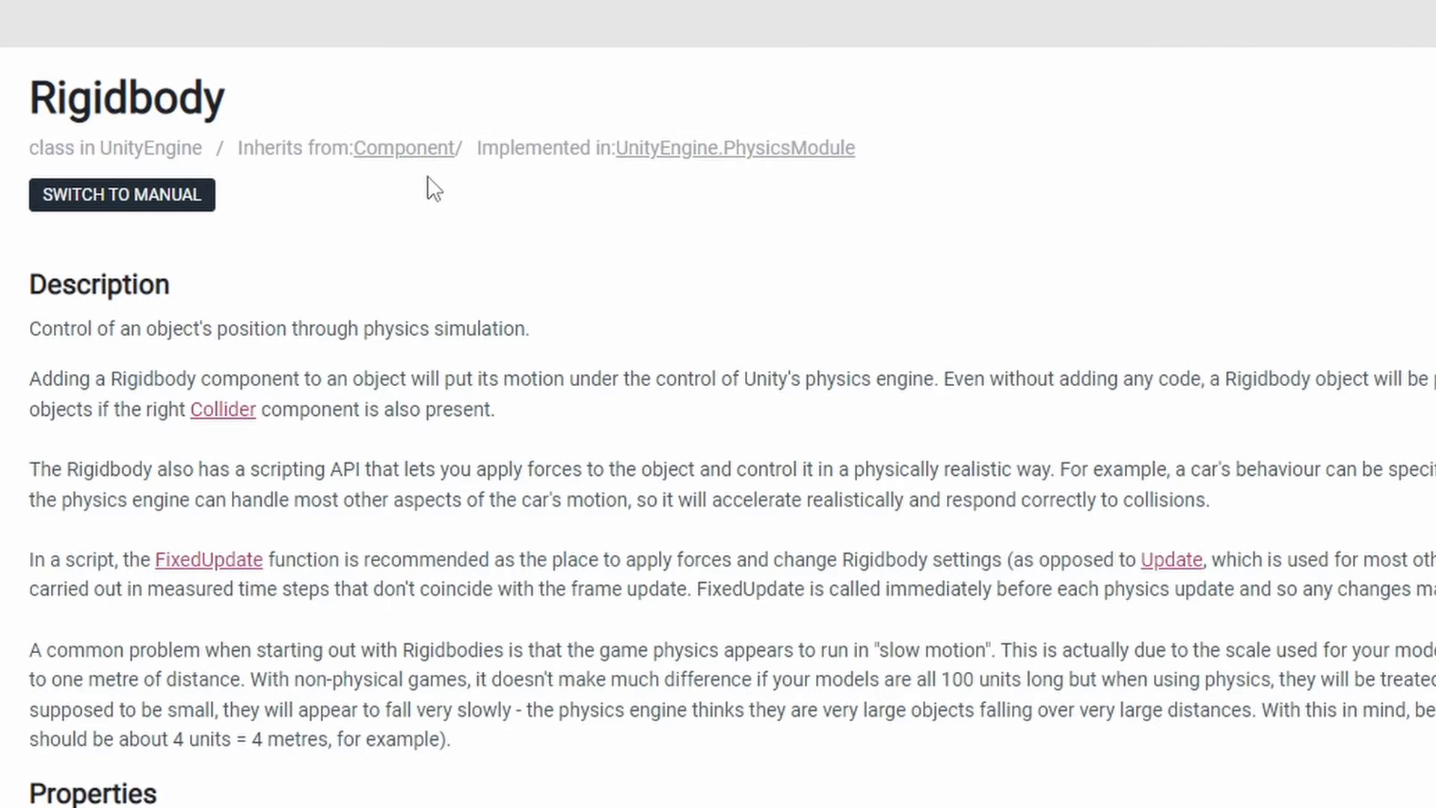
mouse_move(455, 188)
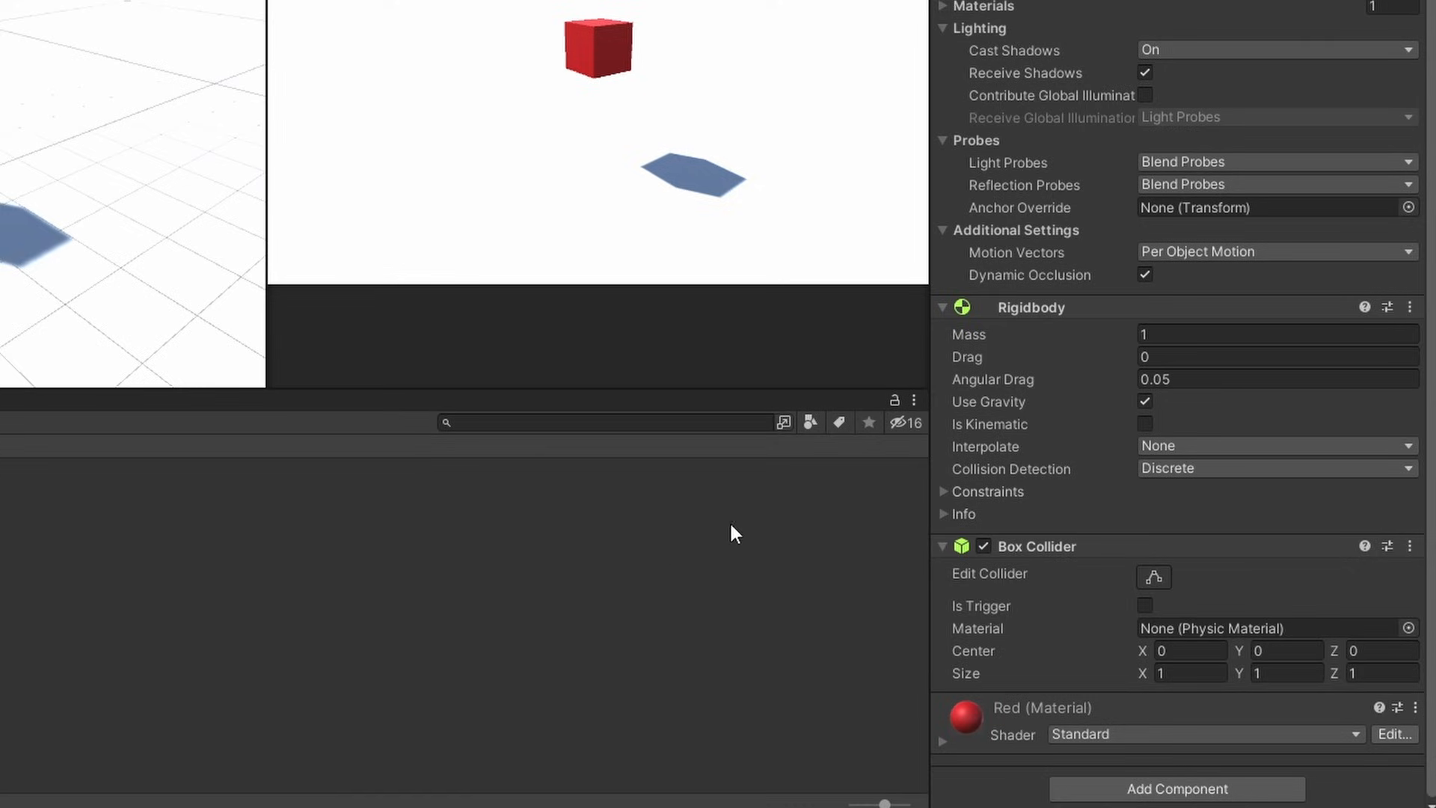
- Expand the Rigidbody's Info foldout to show speed, velocity and sleep state readouts
click(944, 513)
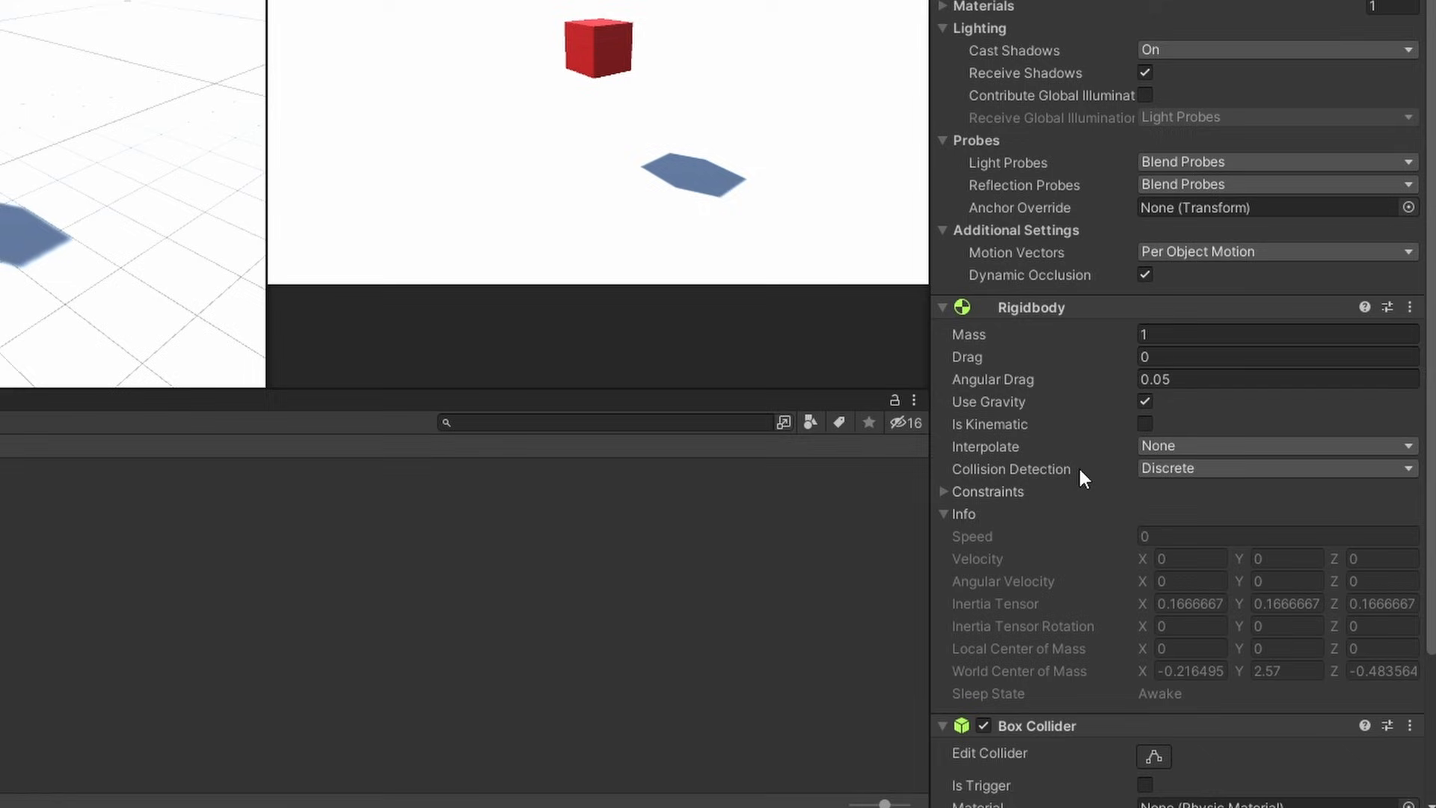
mouse_move(1062, 575)
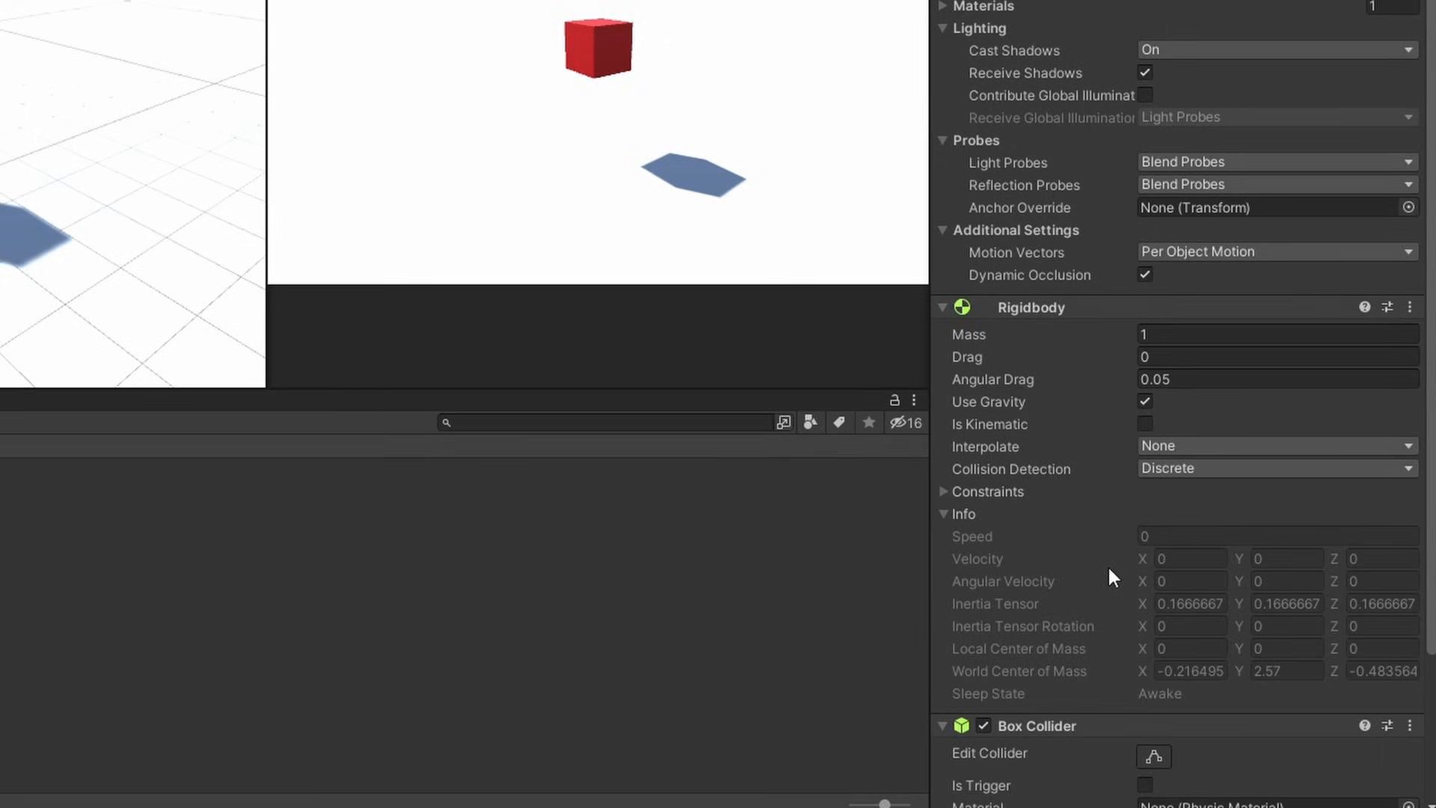
mouse_move(1248, 632)
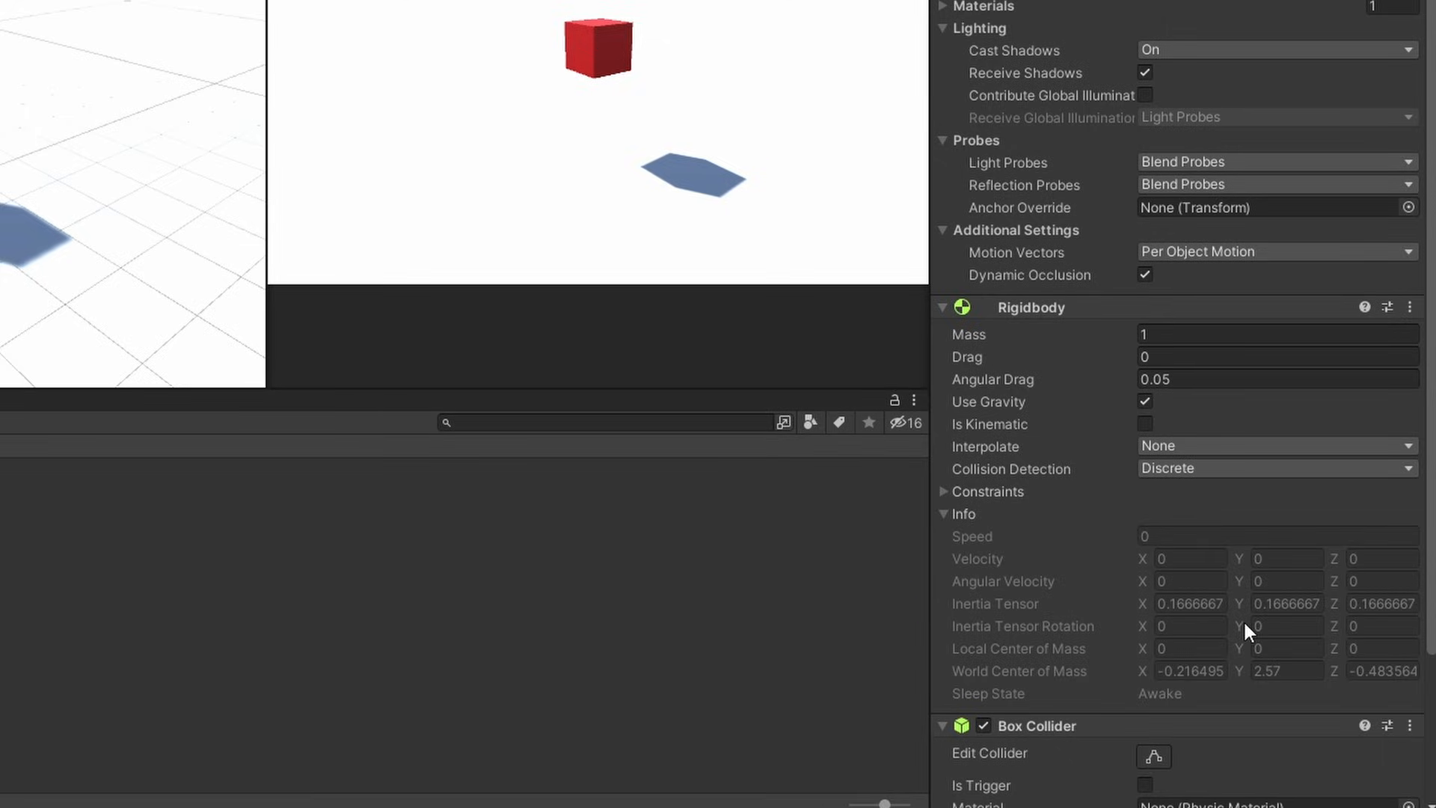
mouse_move(1132, 621)
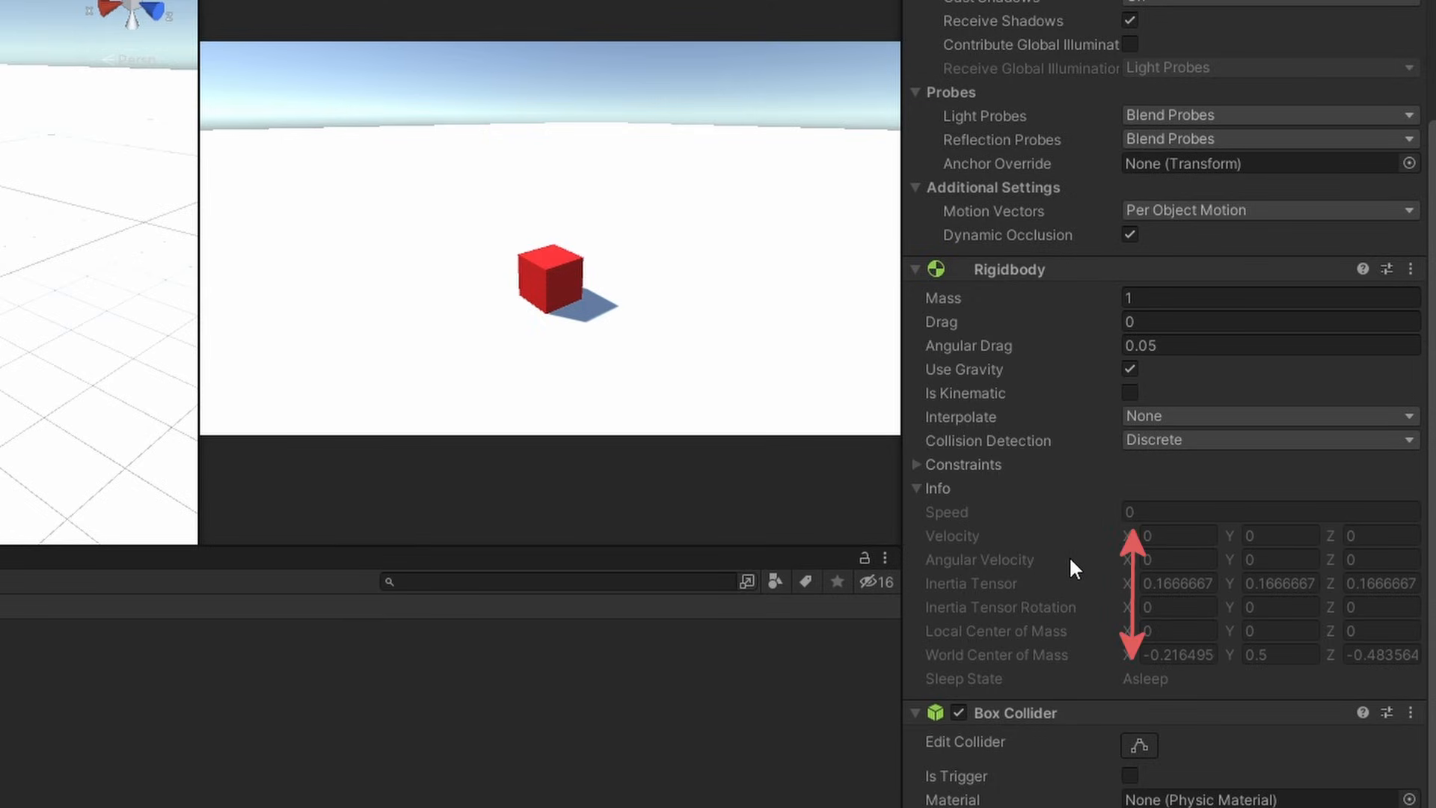
mouse_move(699, 477)
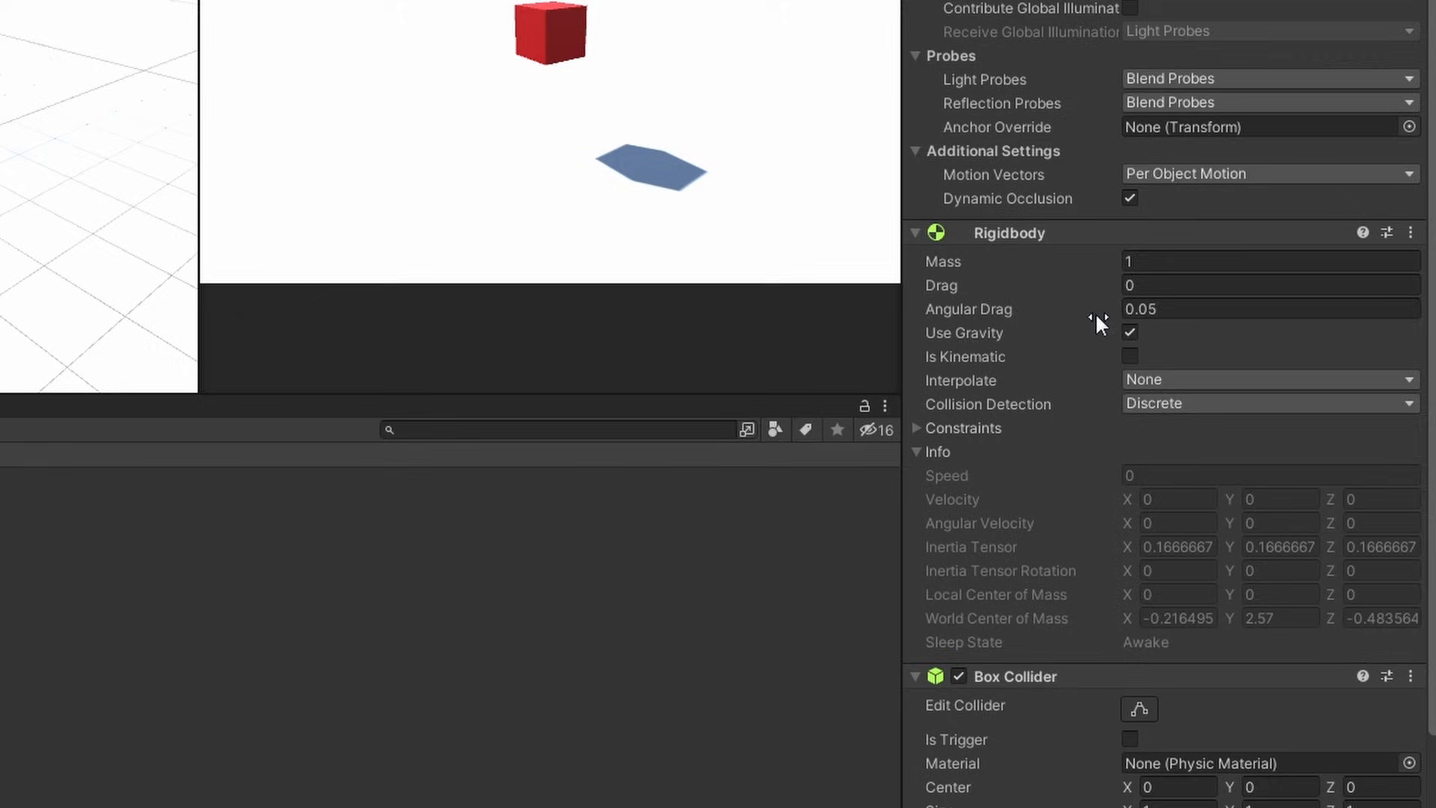
mouse_move(963, 268)
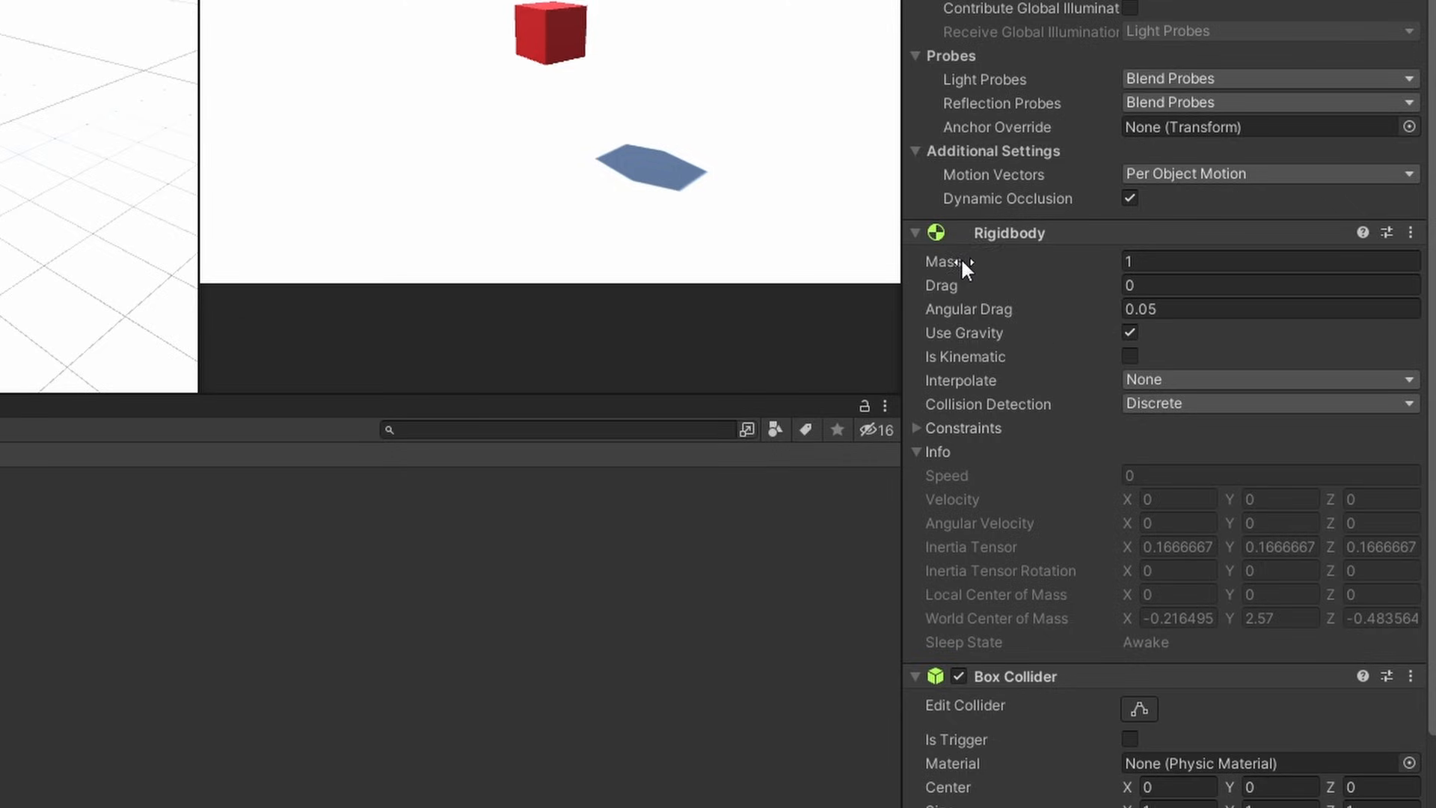
text(1.14)
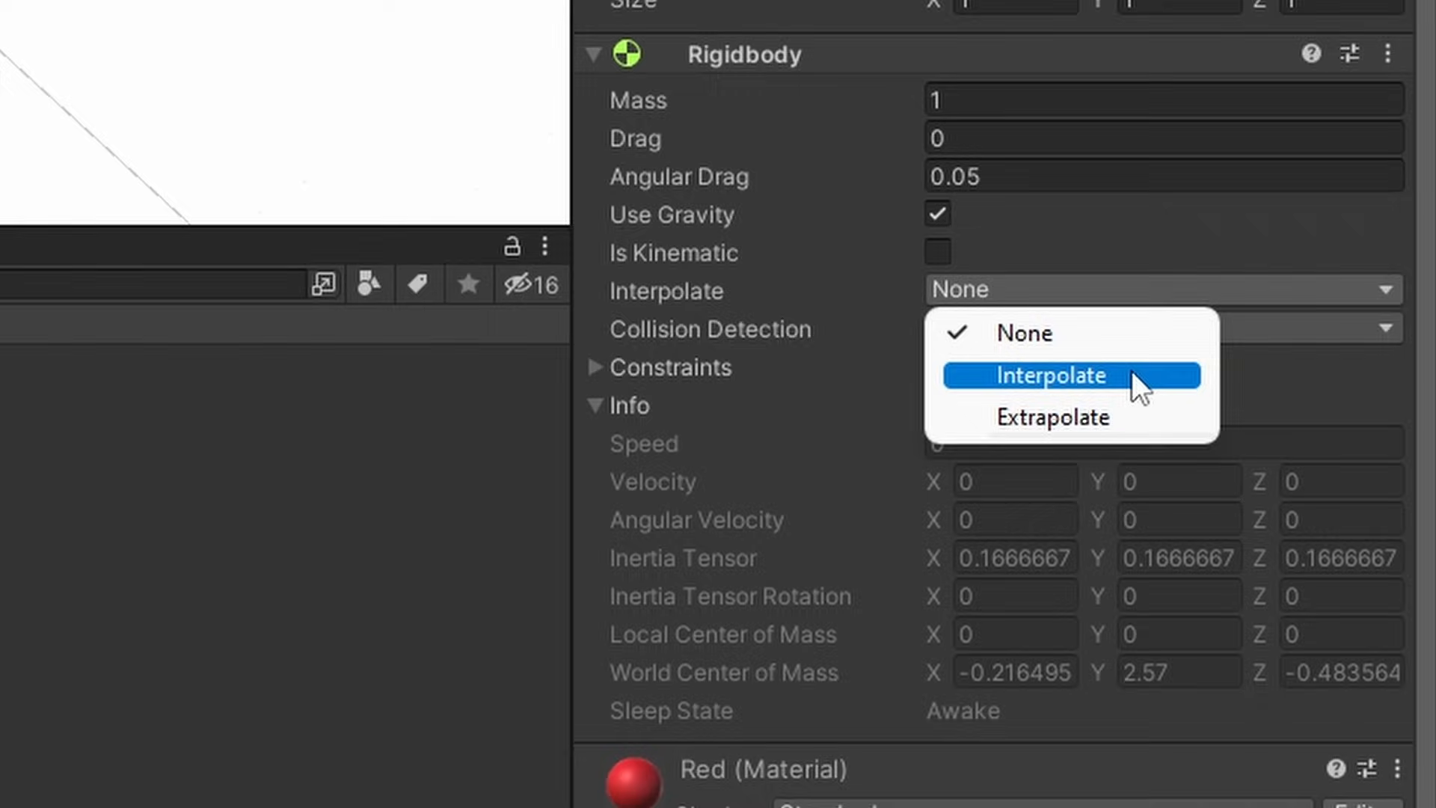
mouse_move(1053, 417)
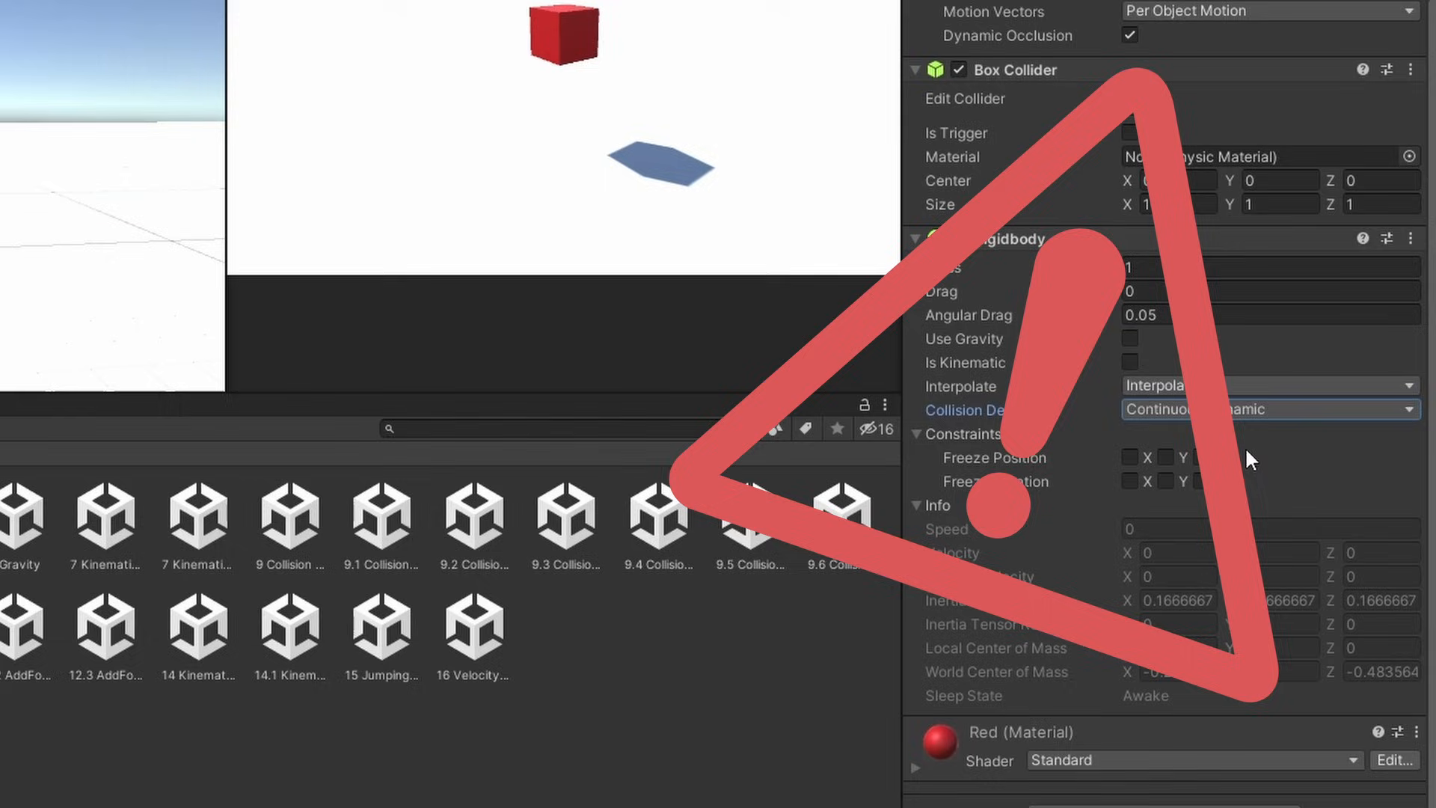
- Set the cube's Rigidbody Collision Detection to Continuous Dynamic
click(1269, 409)
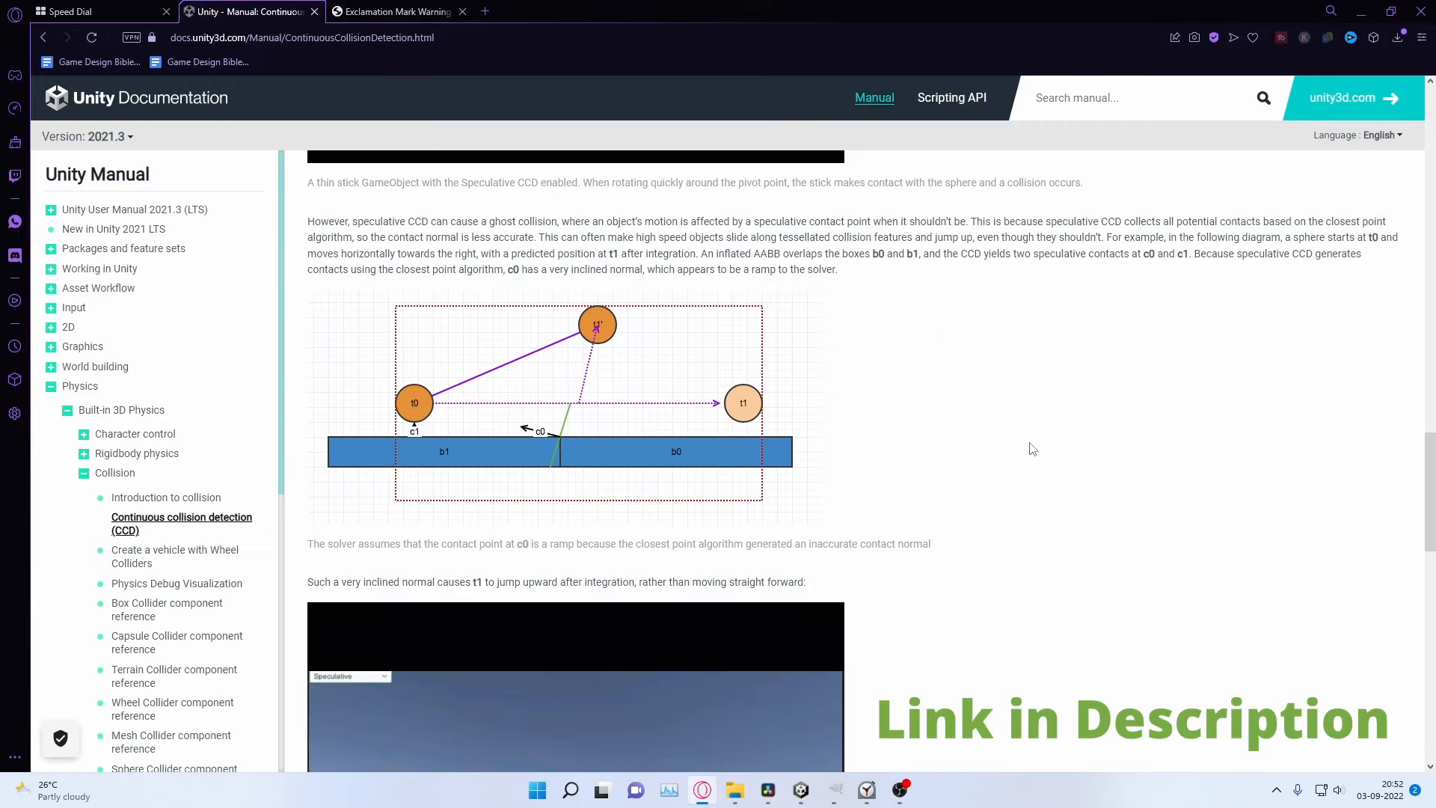
scroll(down, 3)
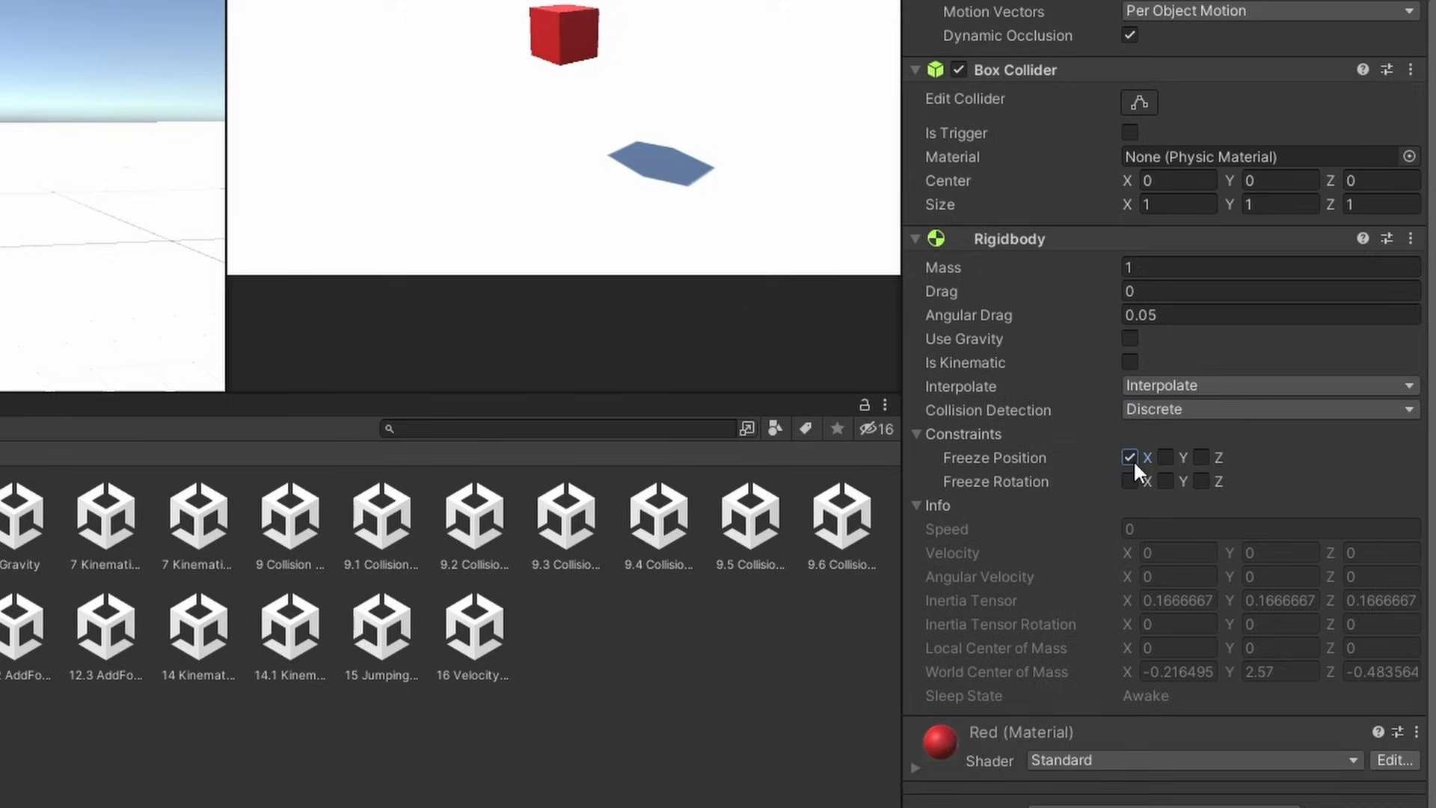
- Unfreeze the cube's X position, freeze its Y position, then switch to the Constraints Manual scene
click(1166, 458)
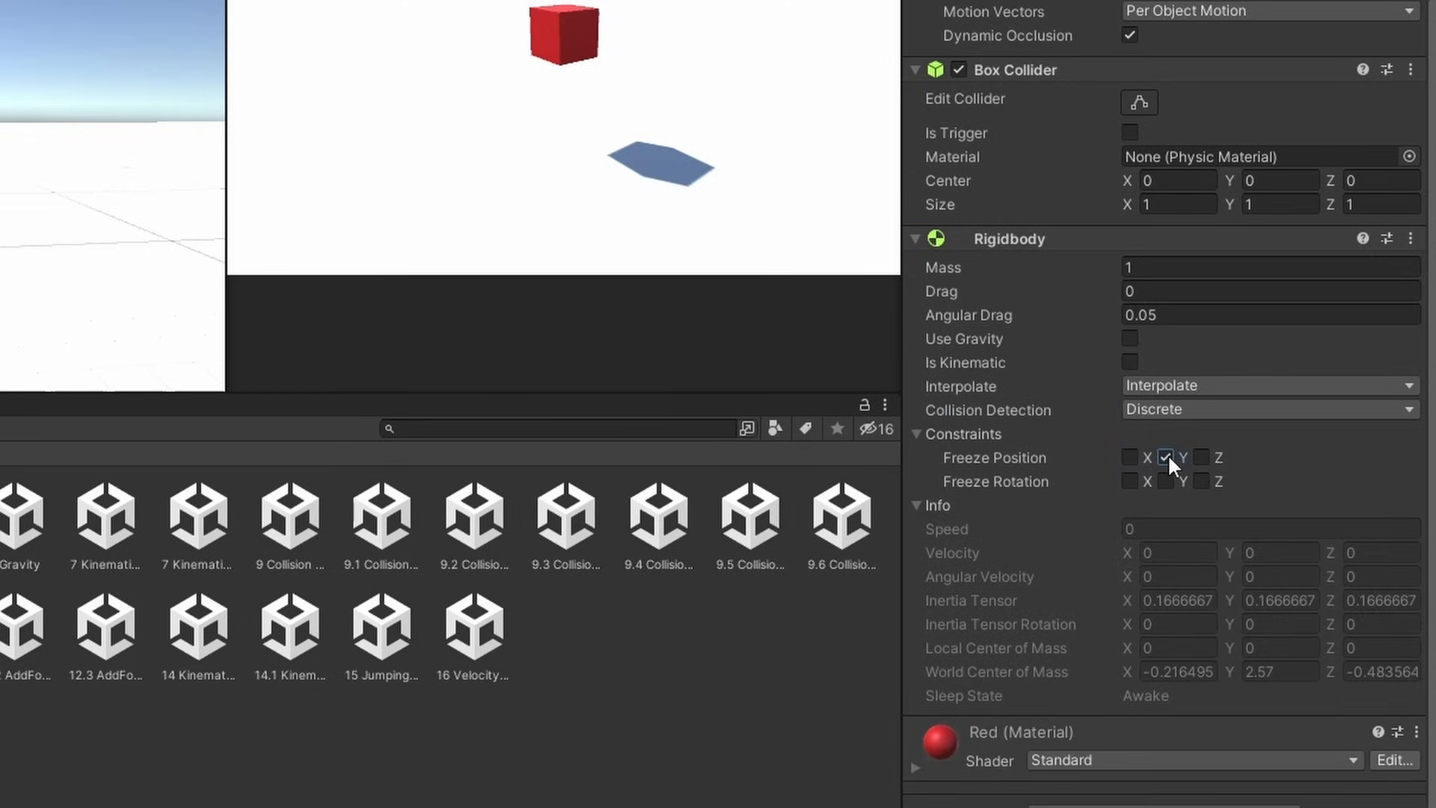
click(1166, 458)
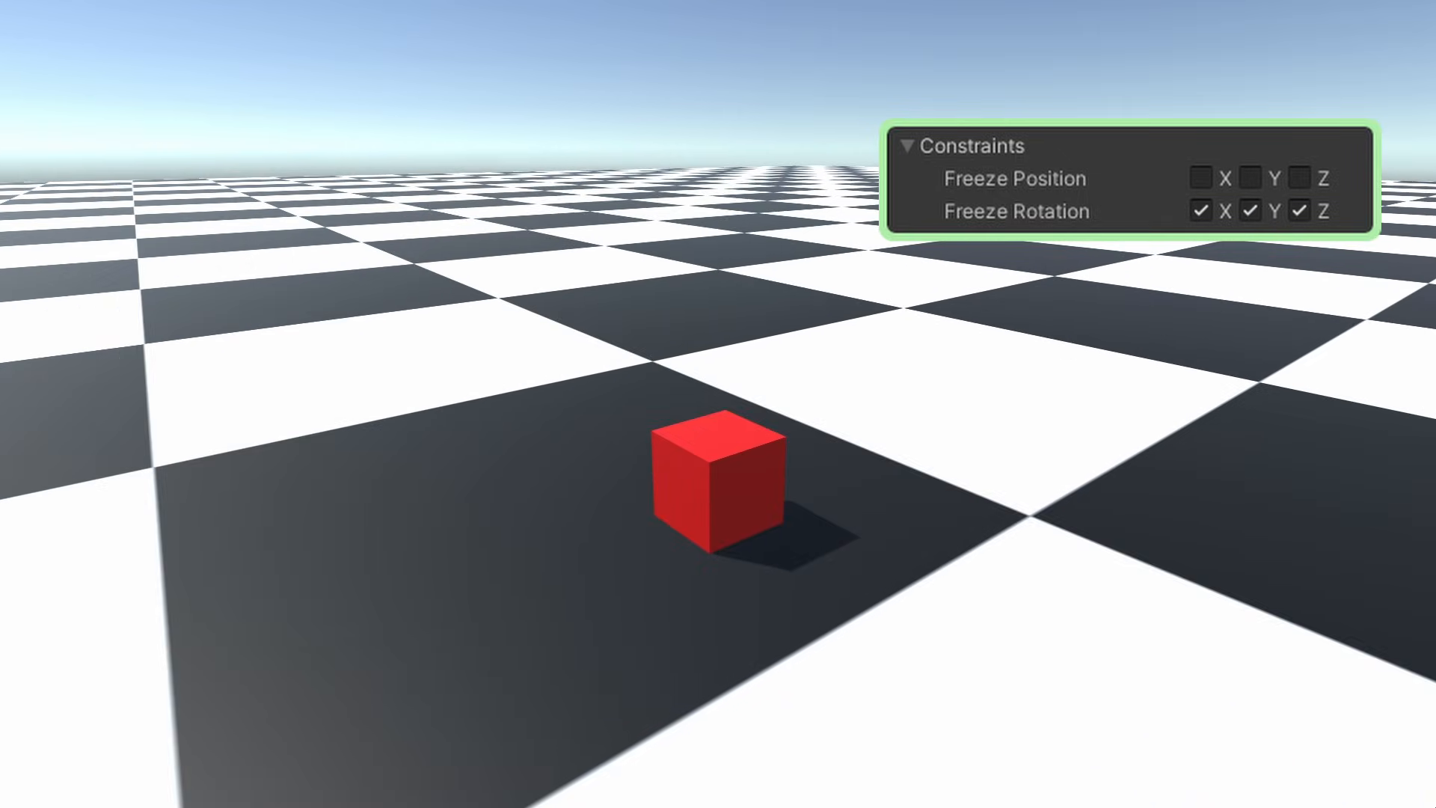
click(1203, 179)
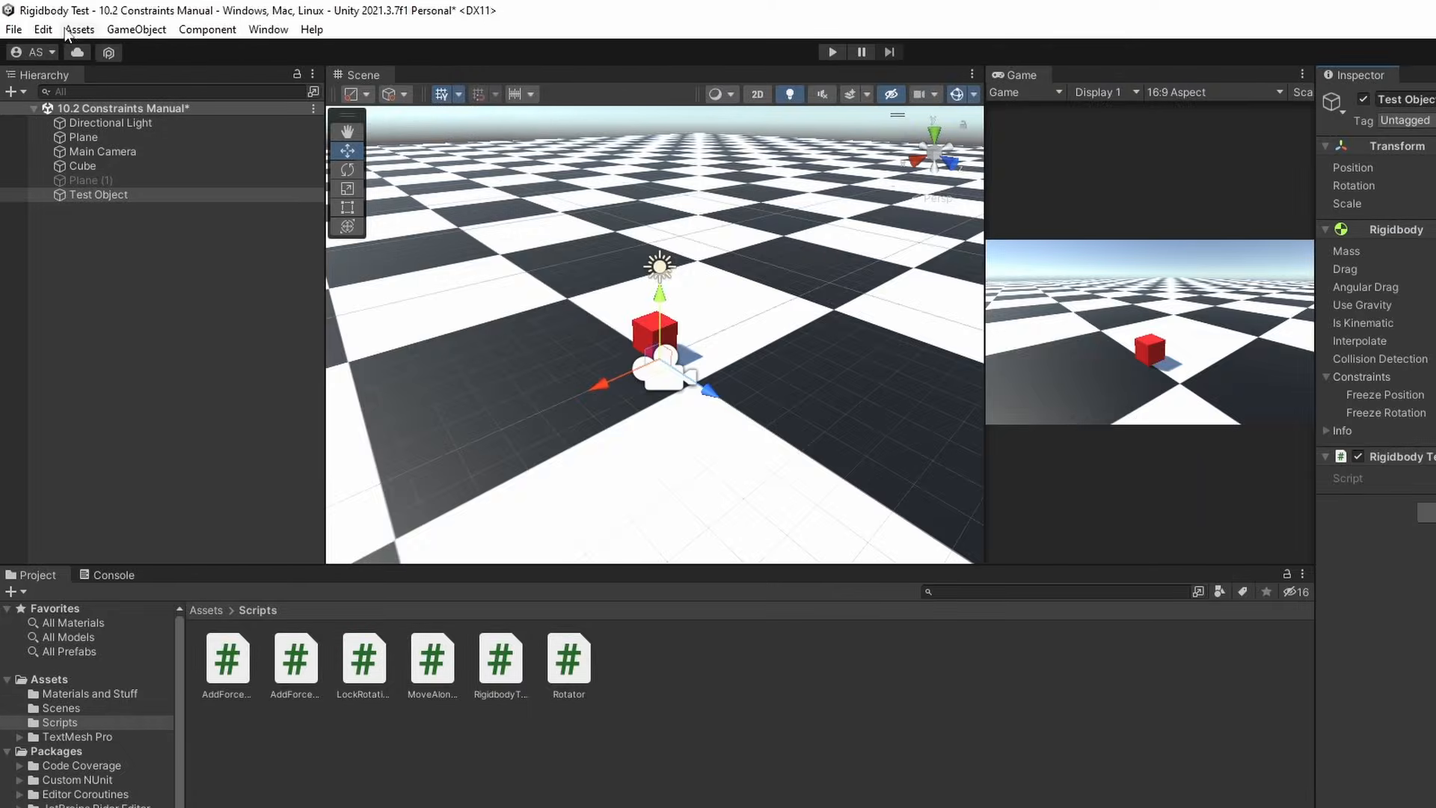
click(208, 564)
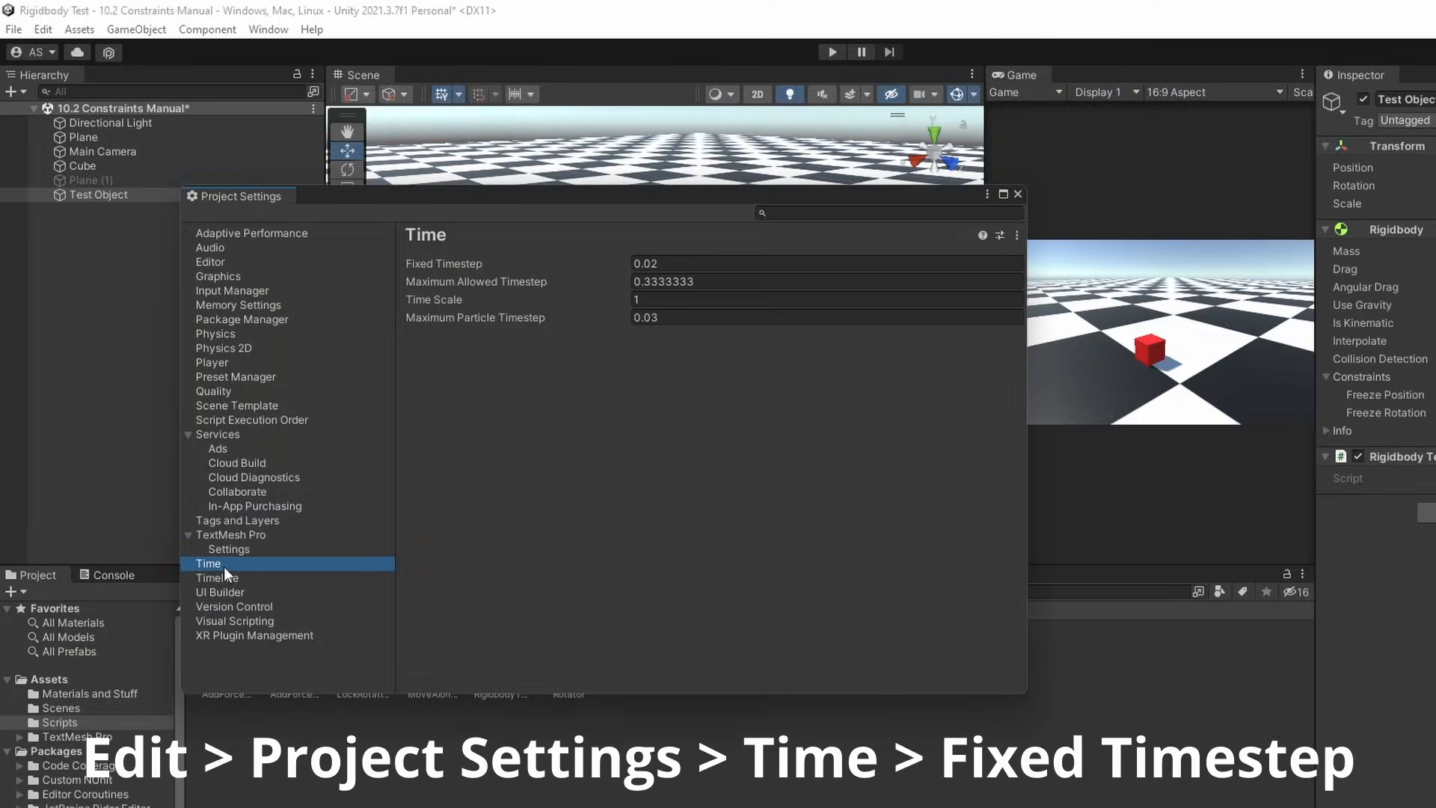
click(825, 264)
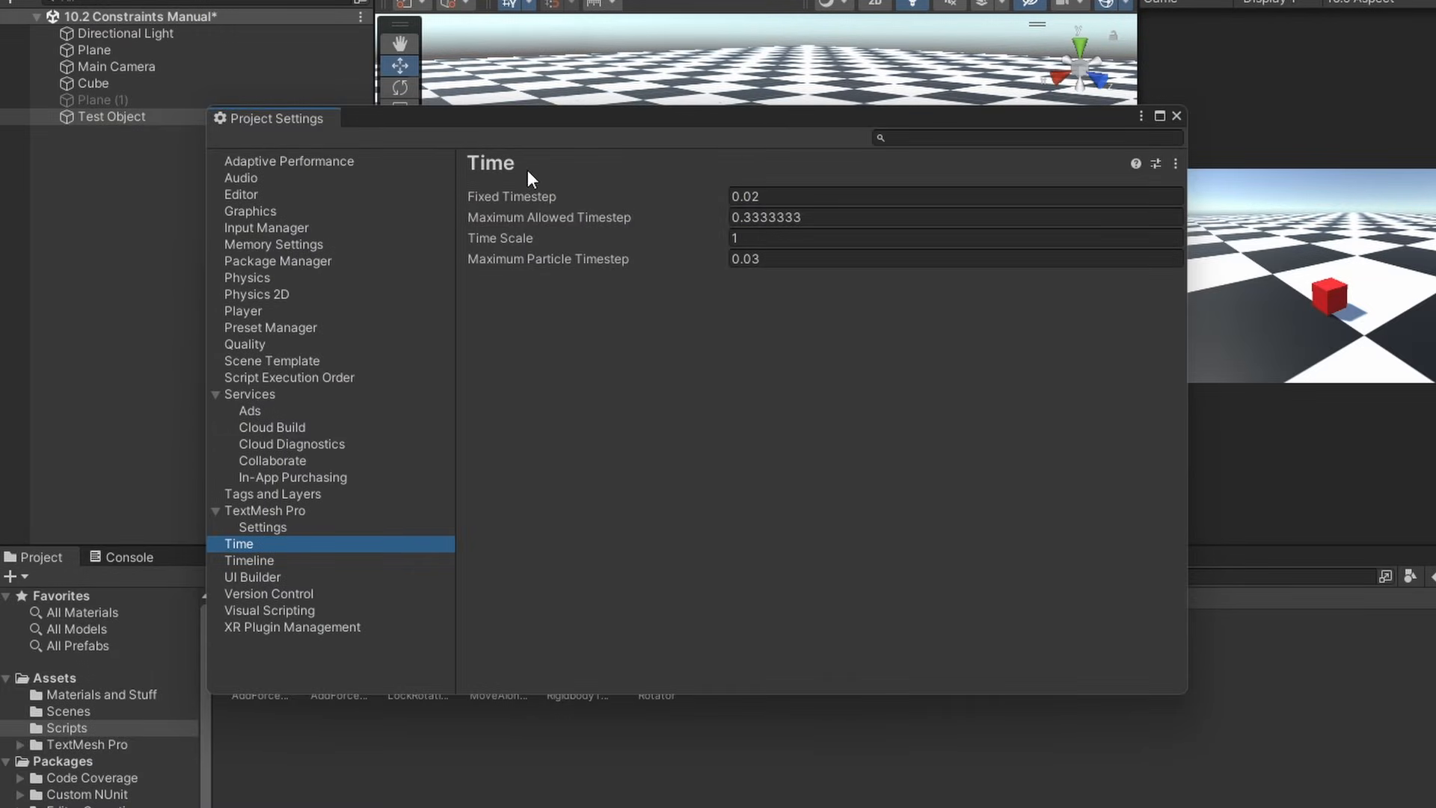
click(953, 196)
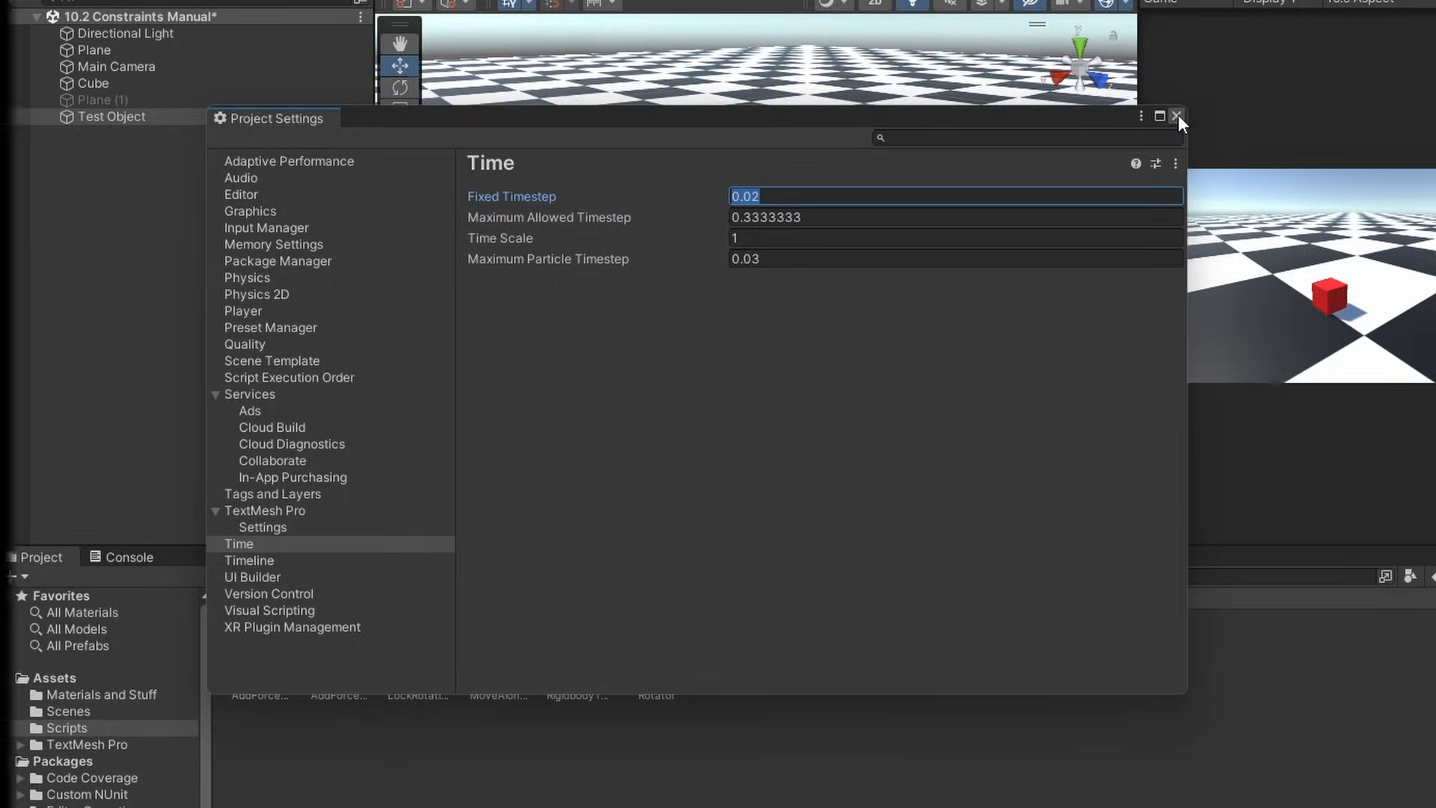
click(1178, 117)
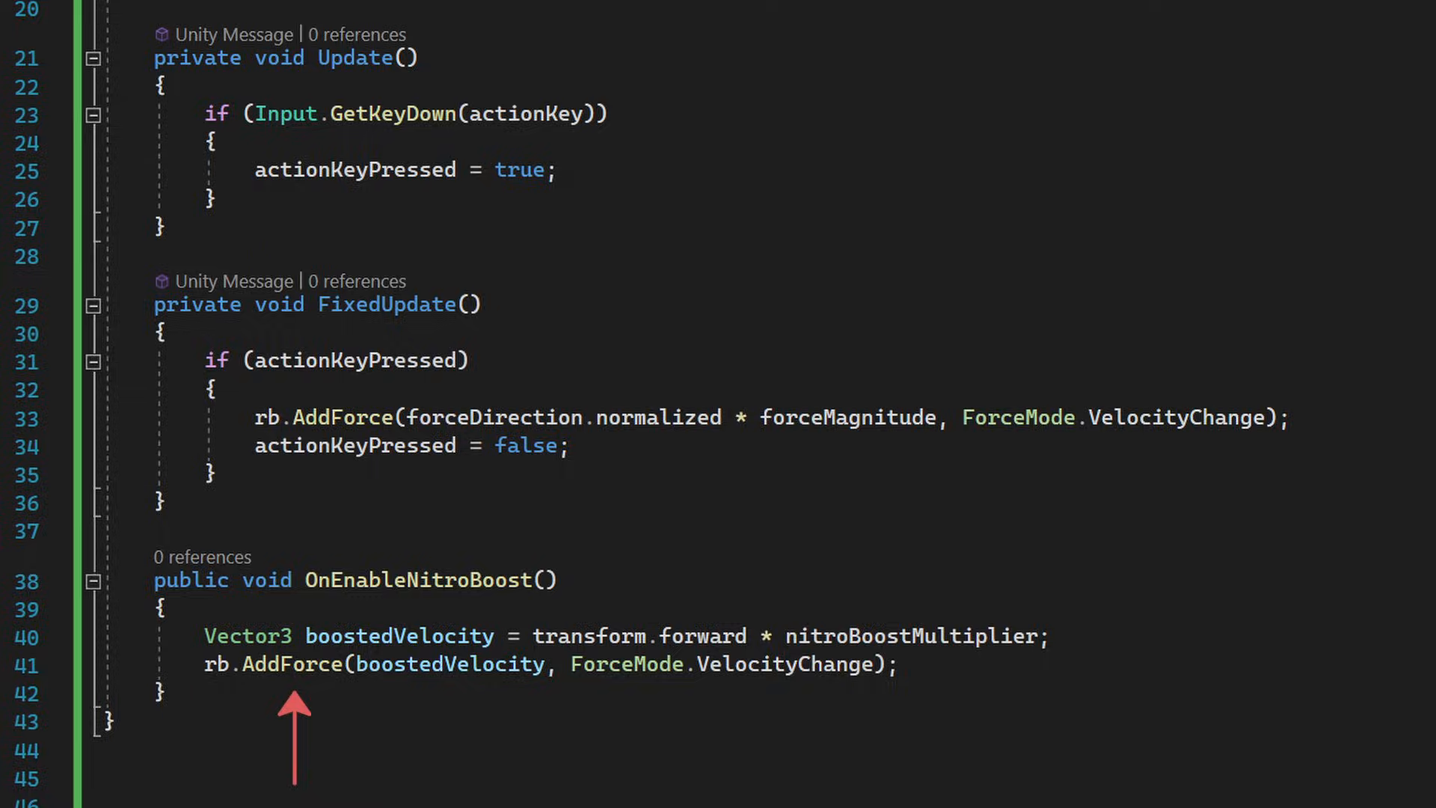
- Scroll the C# script between the AddForce lines and the AddTorque/AddRelativeTorque lines
scroll(down, 3)
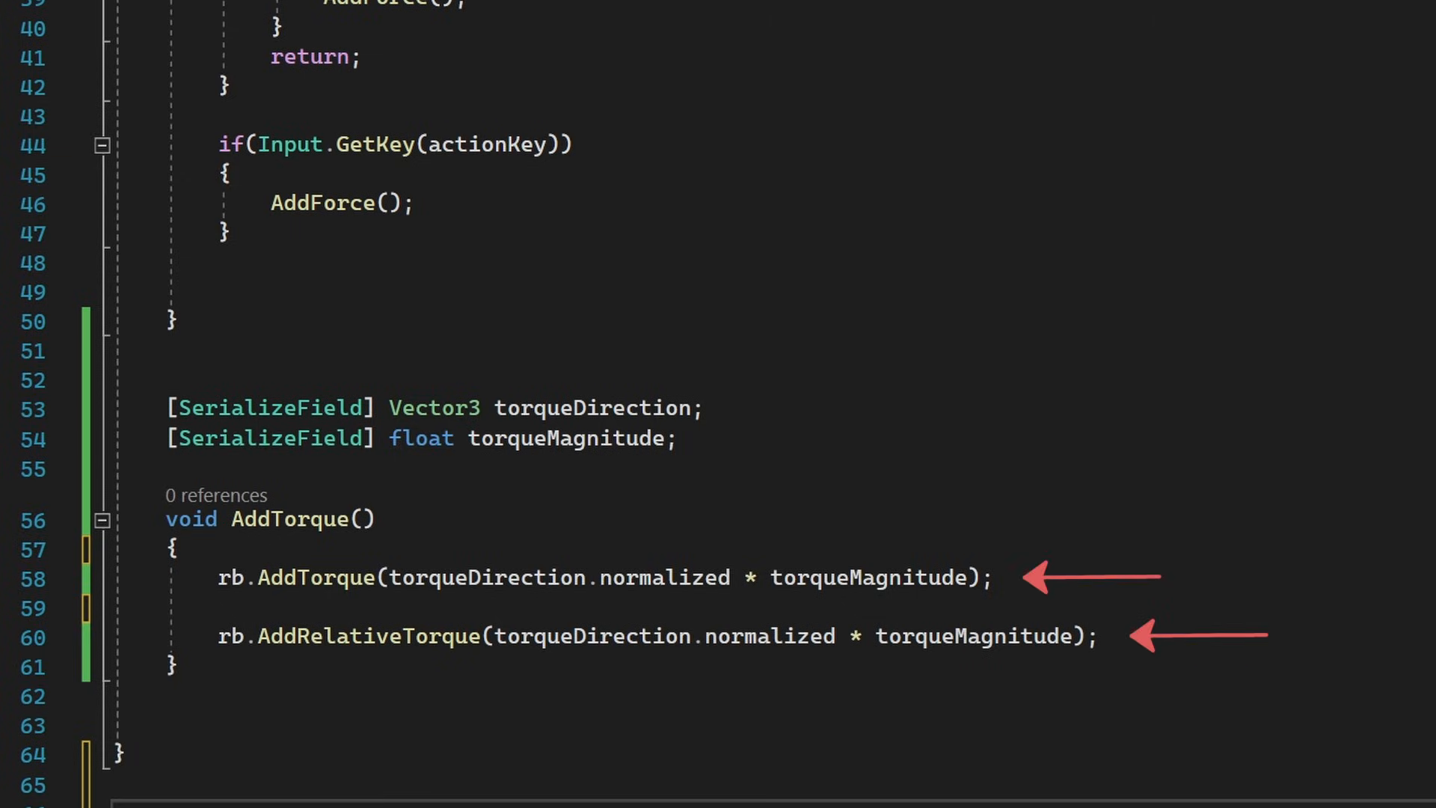
scroll(up, 3)
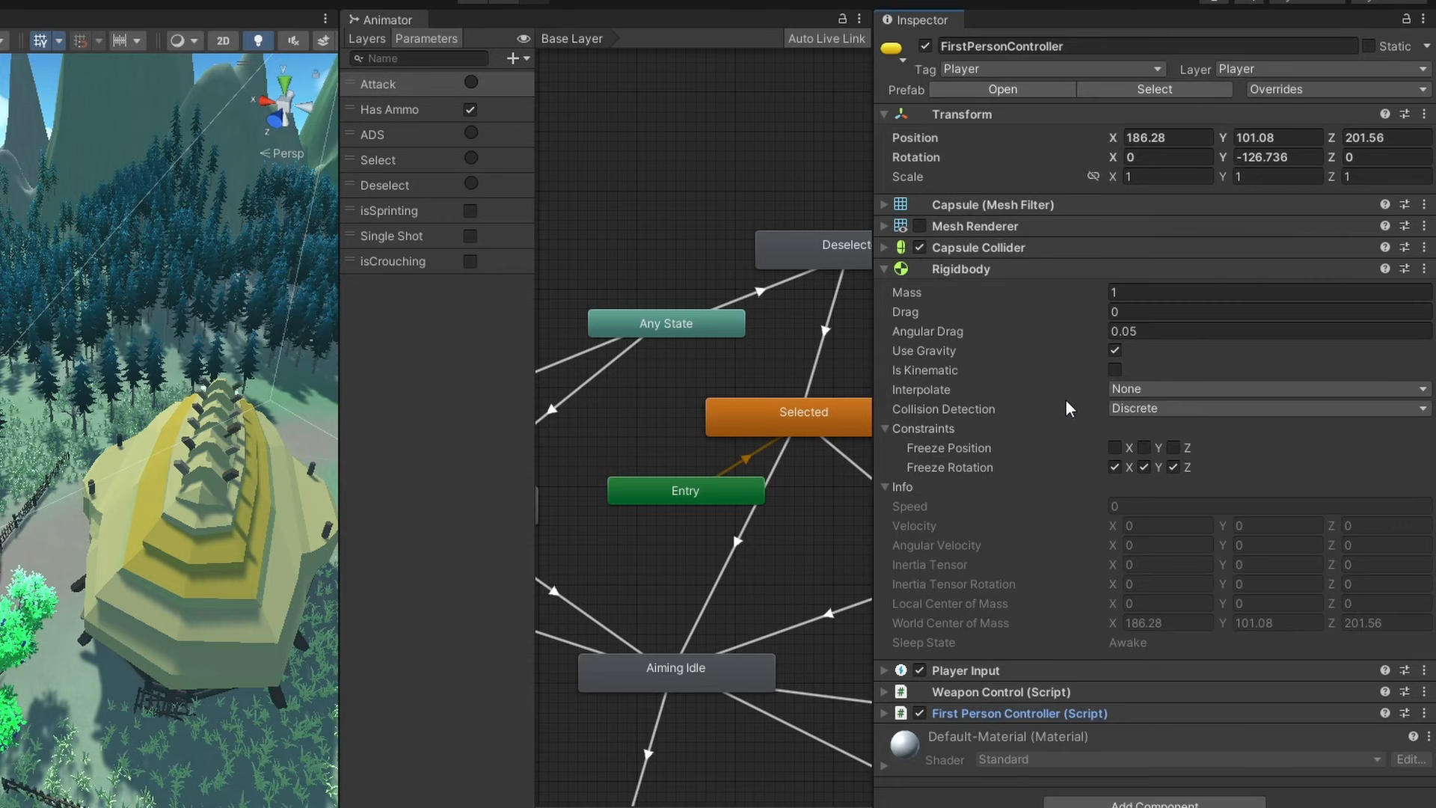
mouse_move(1030, 150)
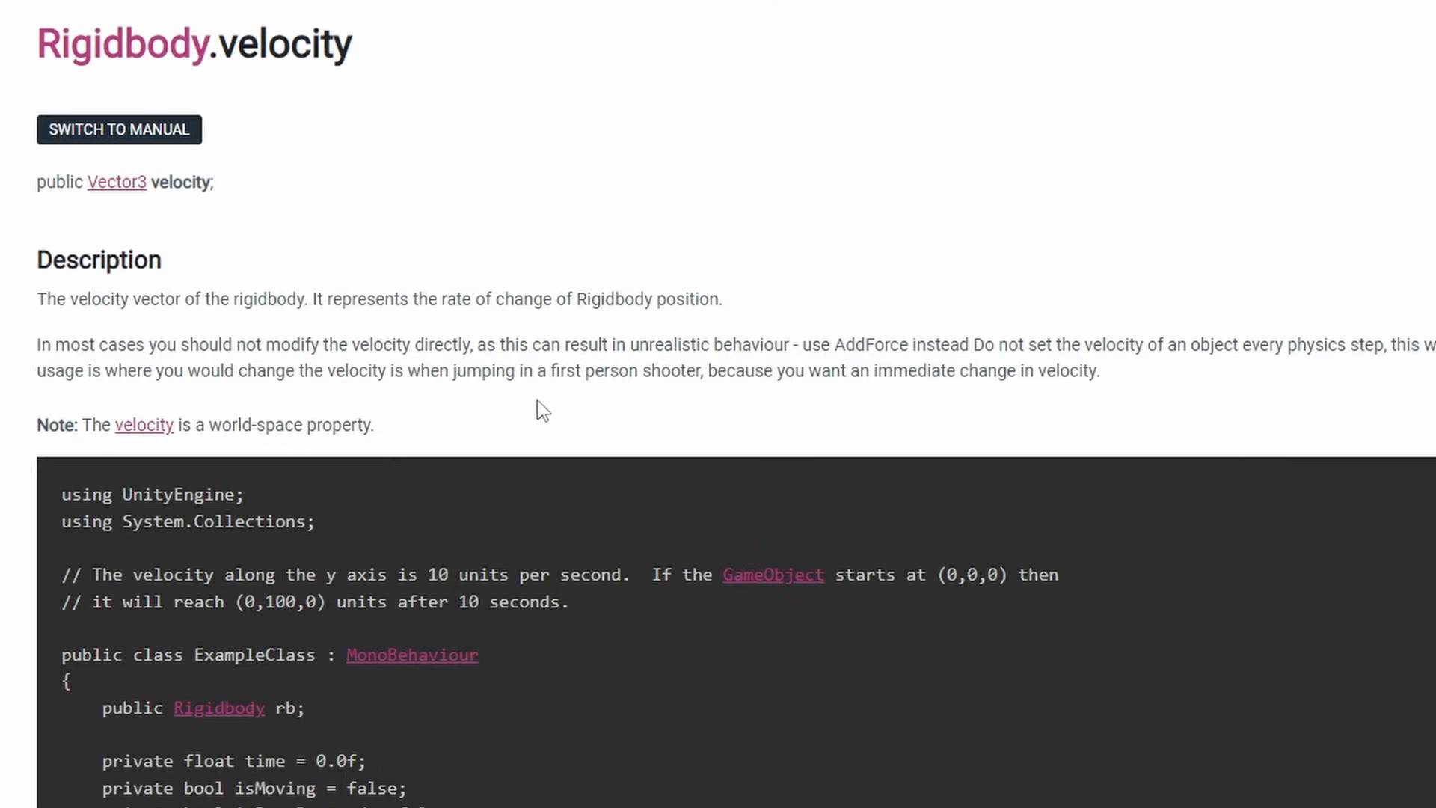
- Highlight the Rigidbody.velocity description advising AddForce instead of setting velocity directly
drag(632, 344, 765, 346)
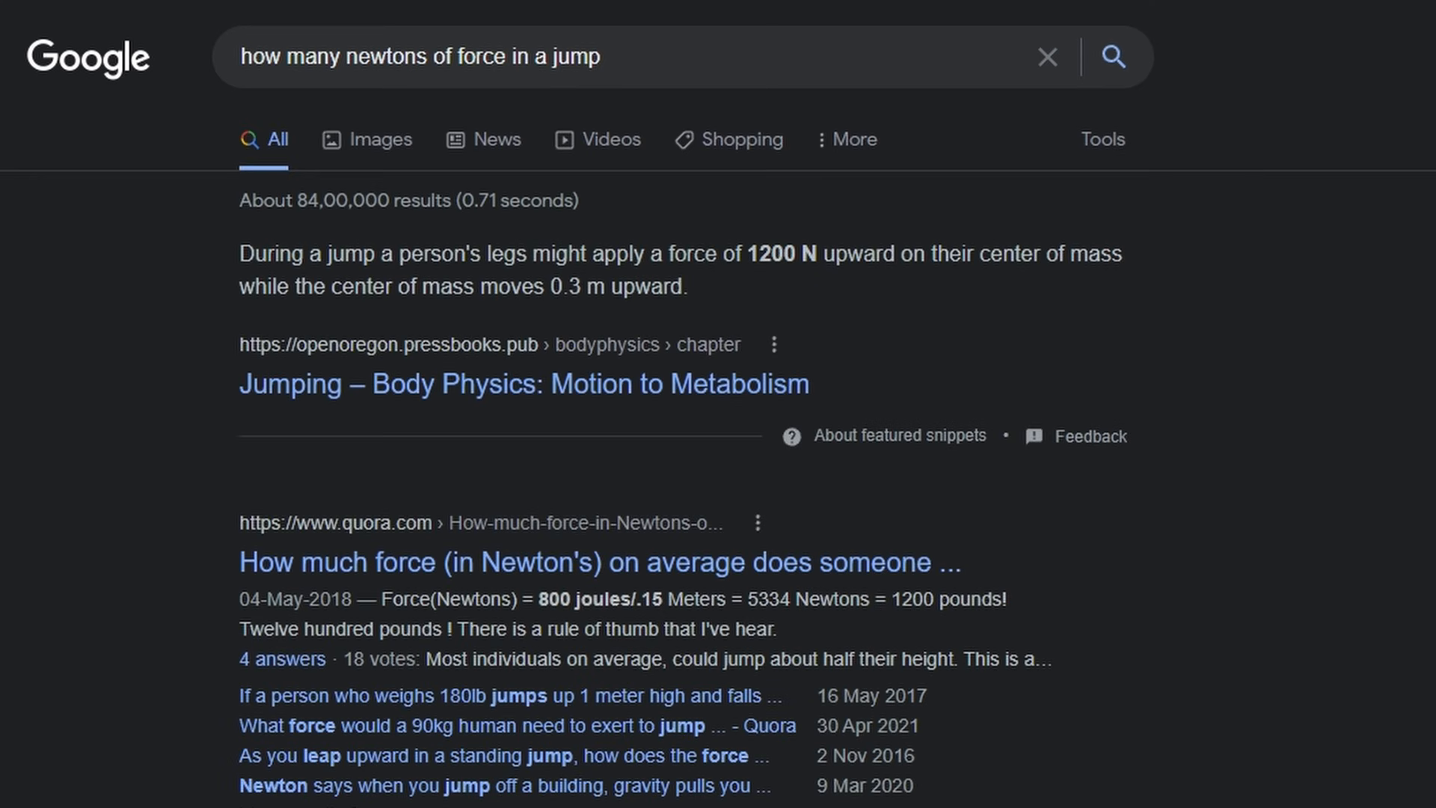
mouse_move(805, 322)
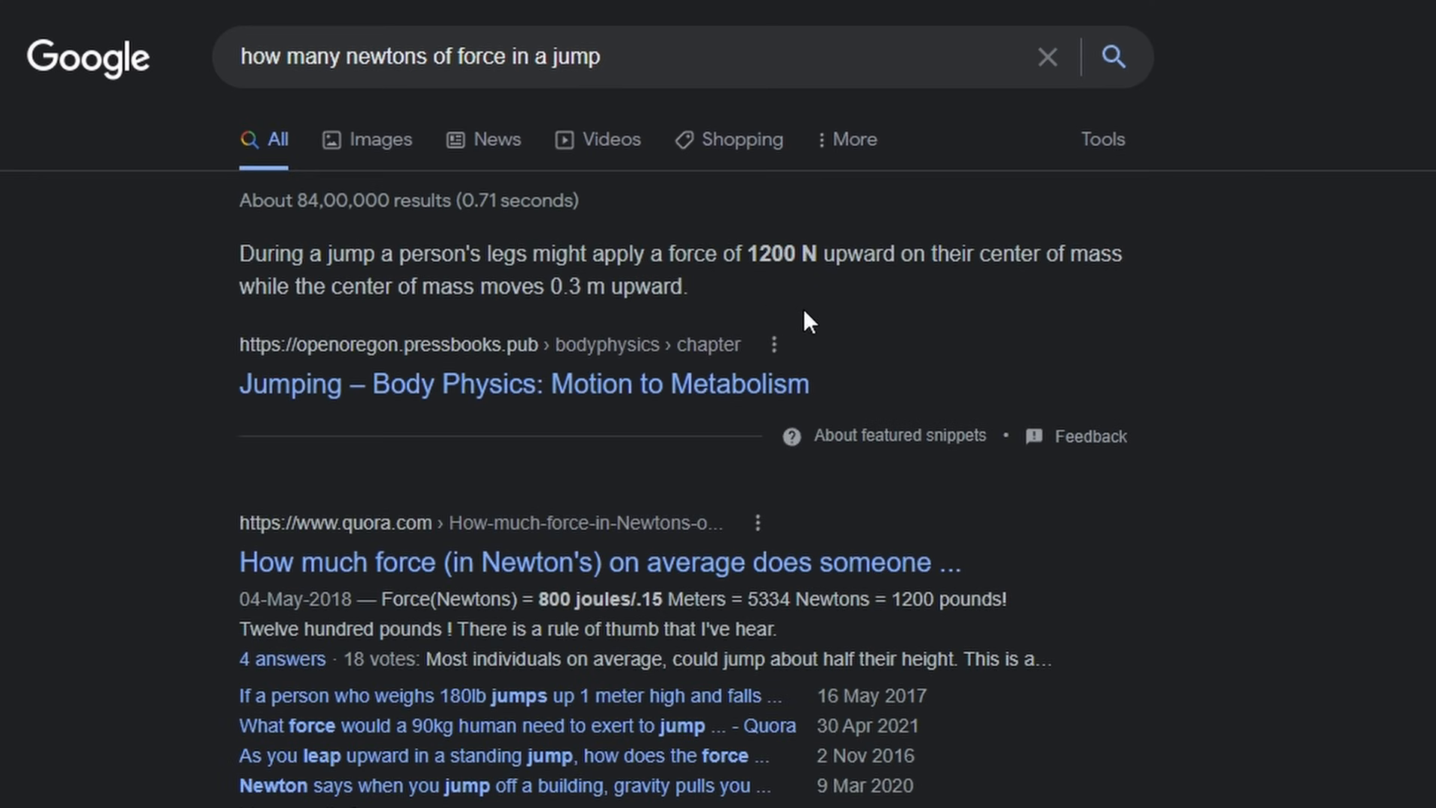